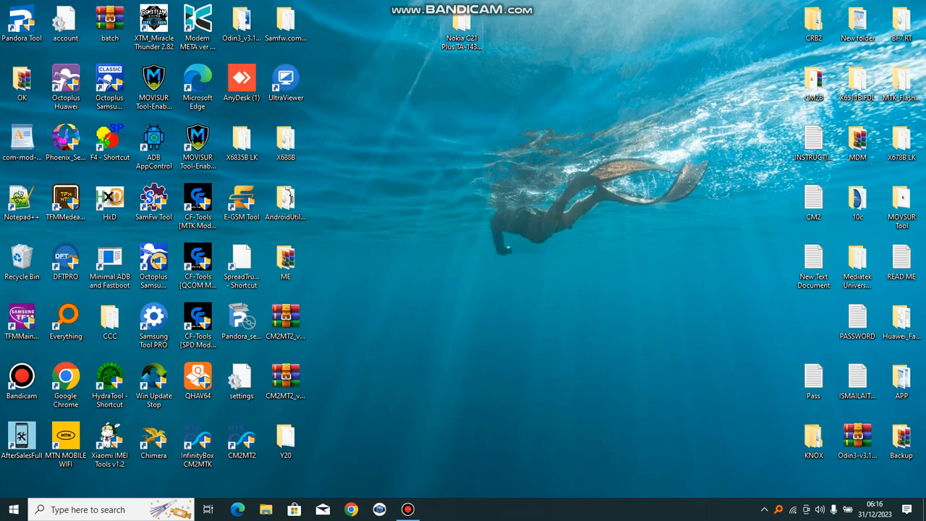
- Open the Nokia C21 Plus TA-1433 dead boot repair folder from the desktop
double_click(461, 25)
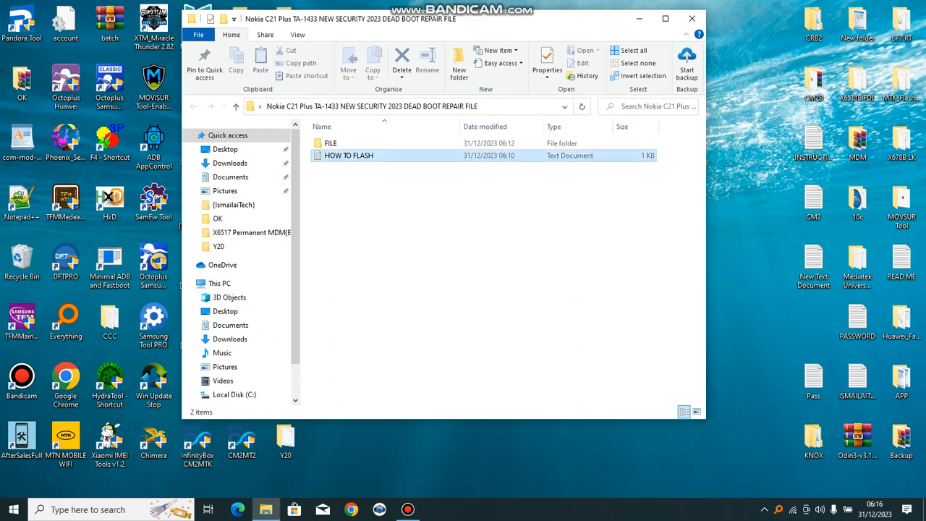
double_click(348, 155)
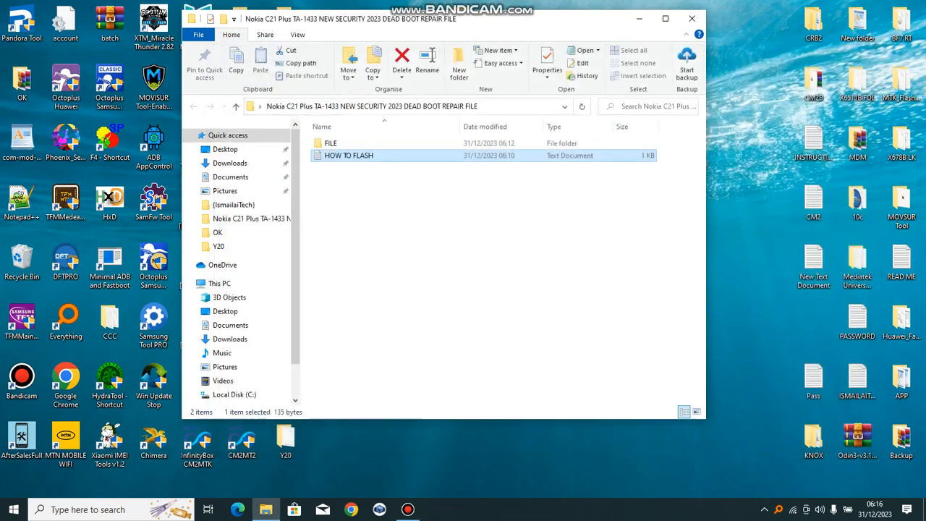
- Open the FILE subfolder to list its 79 BIN partition images
double_click(330, 142)
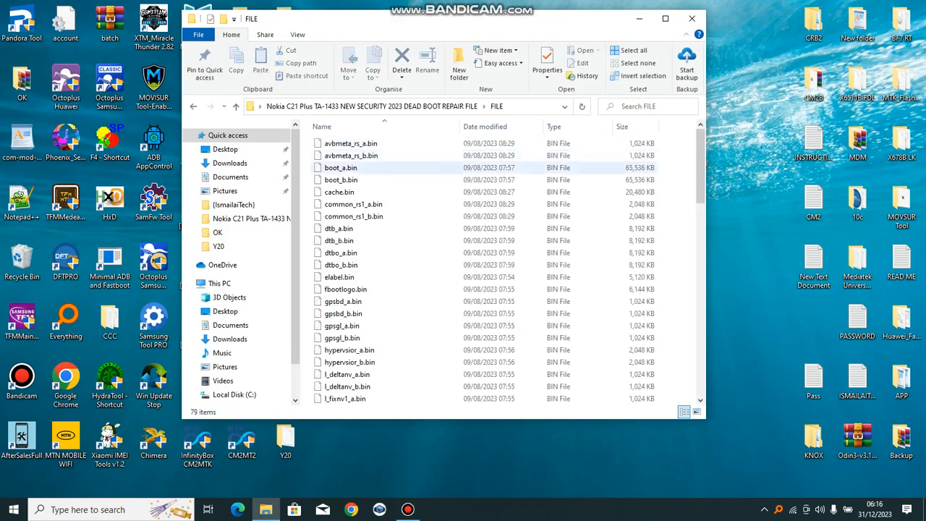